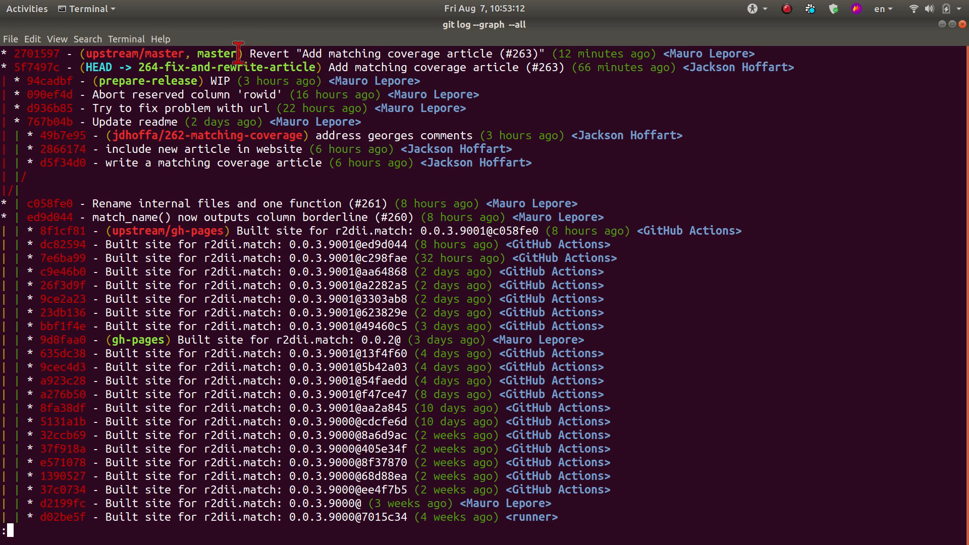
- Select the branch name 264-fix-and-rewrite-article in the terminal output
{"action": "double_click", "coordinate": [218, 53]}
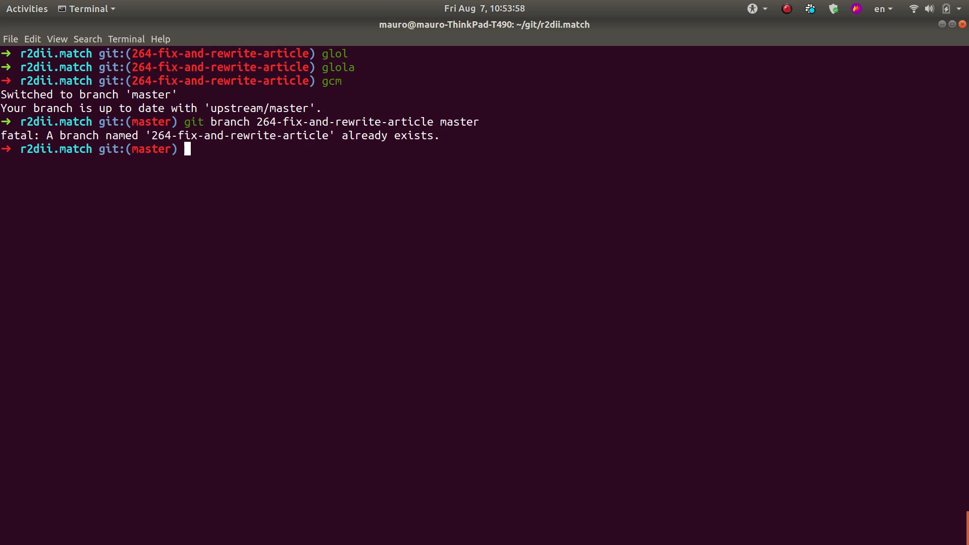
- Force-reset 264-fix-and-rewrite-article to master with git branch -f
{"action": "type", "text": "git branch 264-fix-and-rewrite-article master"}
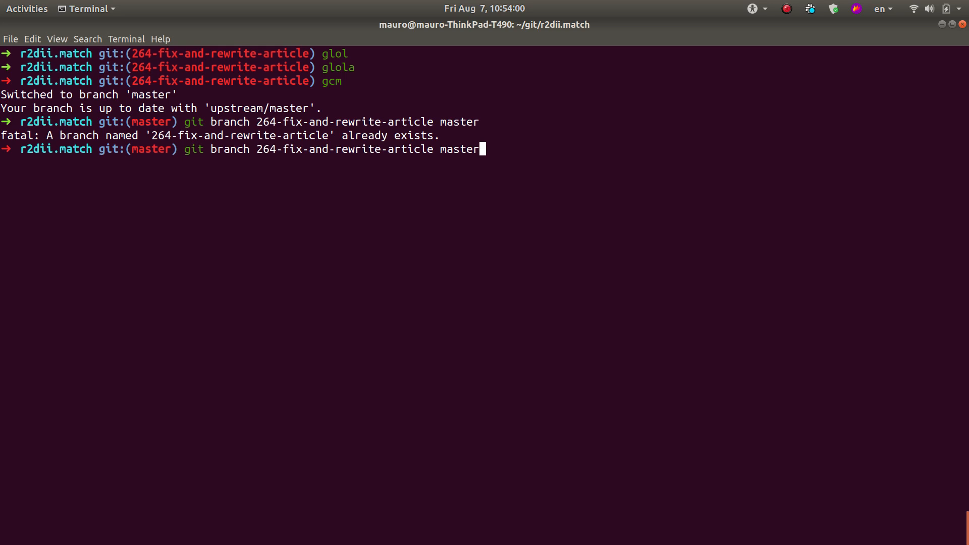
{"action": "type", "text": "-f"}
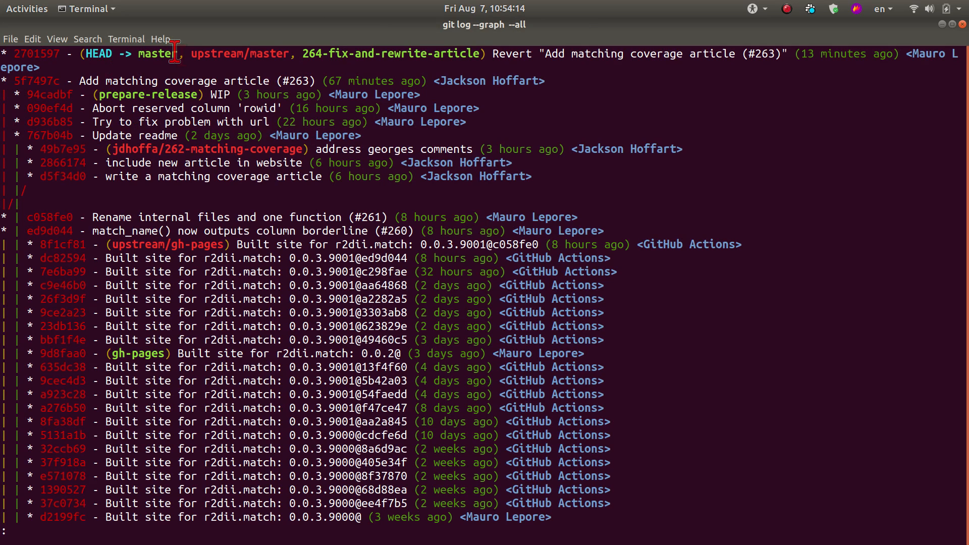
- Quit the all-branches graph and show the current branch history with git log --graph
{"action": "key", "text": "q"}
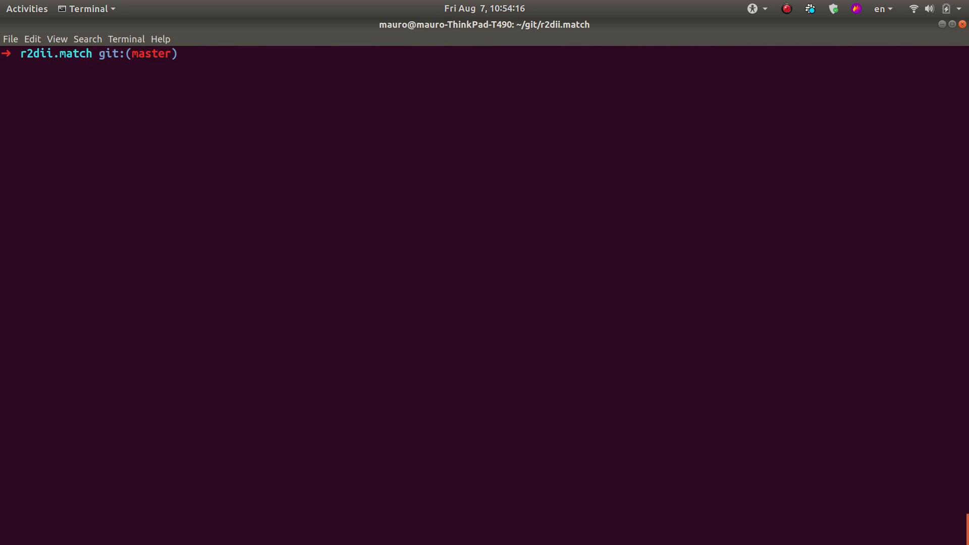
{"action": "type", "text": "git log --graph"}
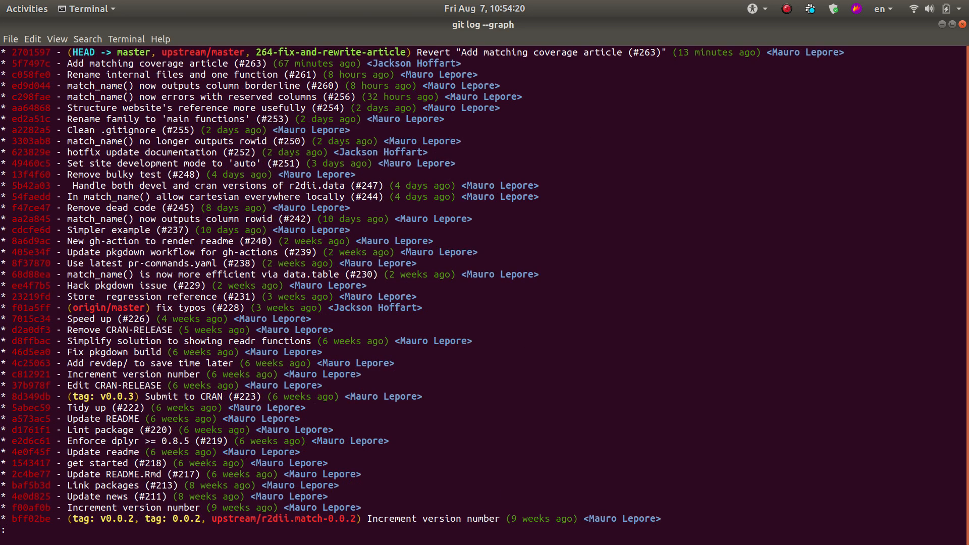
{"action": "mouse_move", "coordinate": [396, 70]}
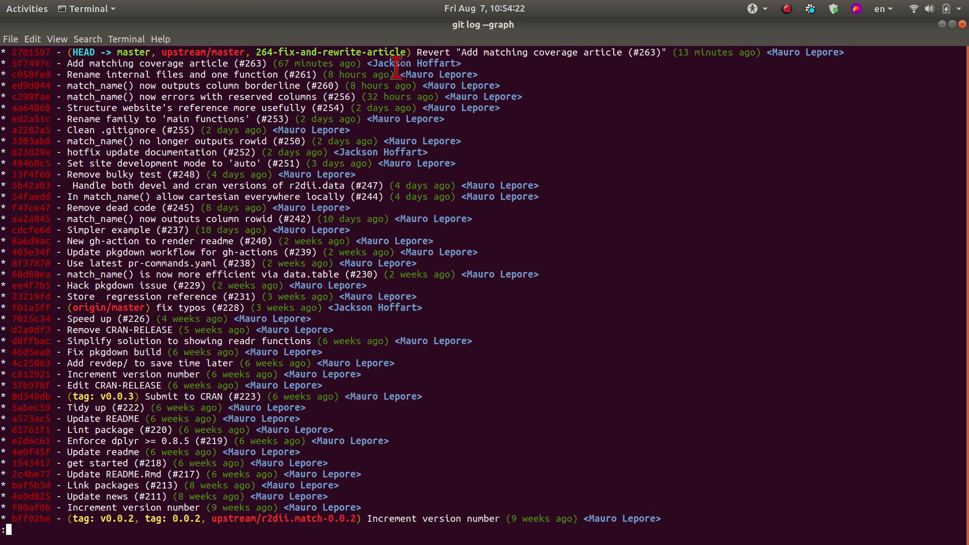